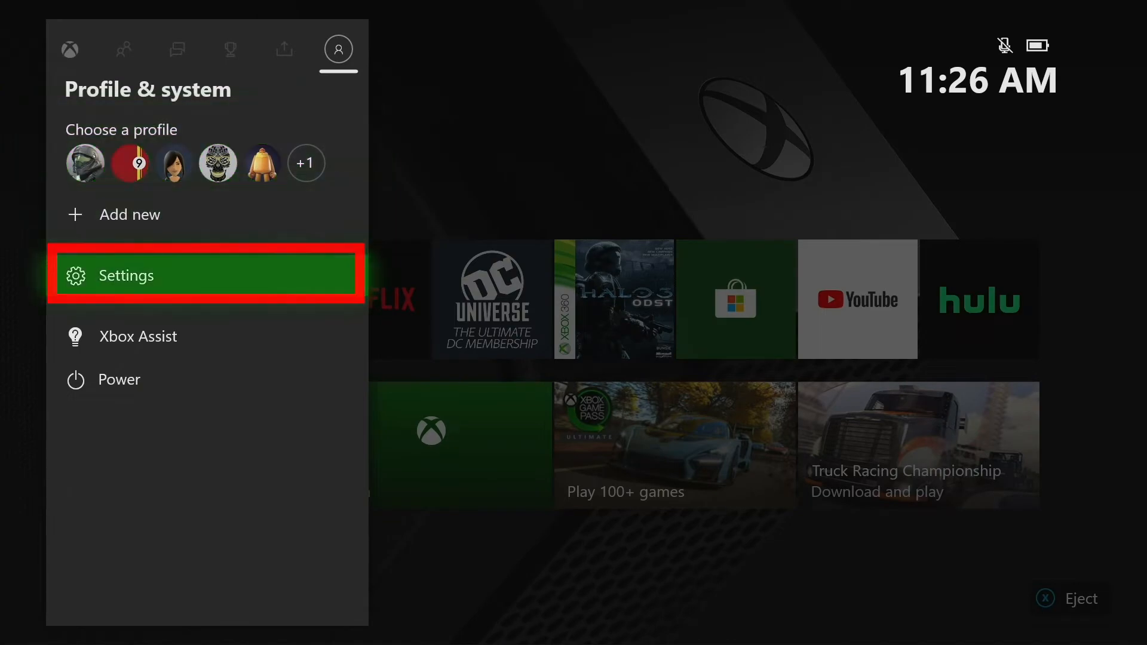
View the console's wired and wireless MAC addresses under Network settings > Advanced settings
click(126, 275)
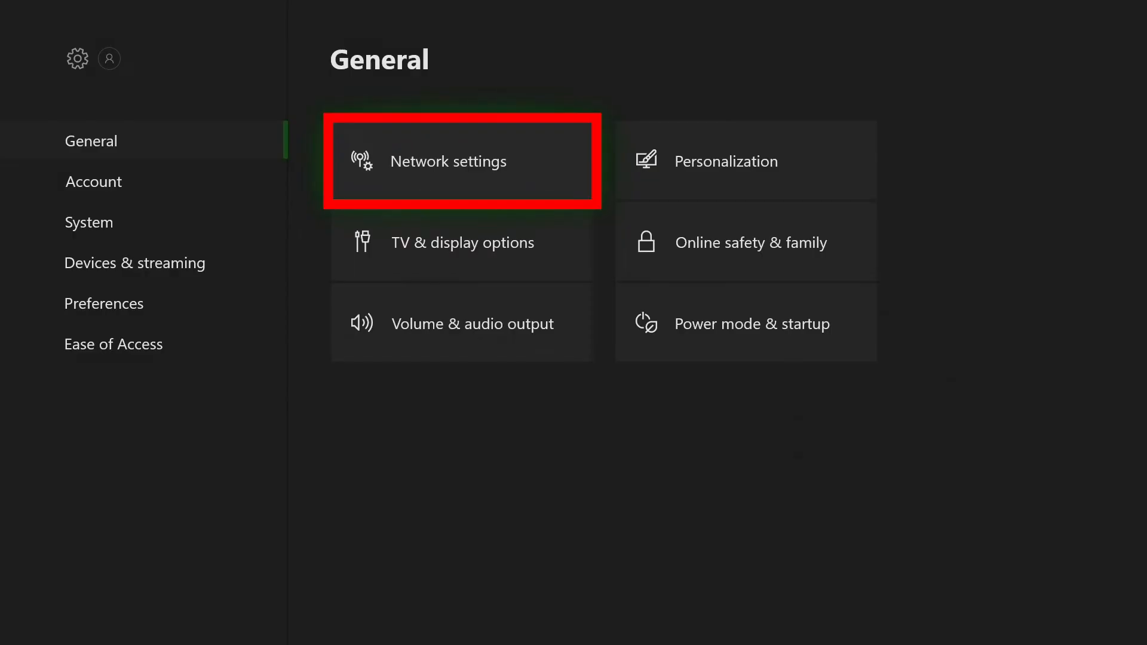
click(465, 162)
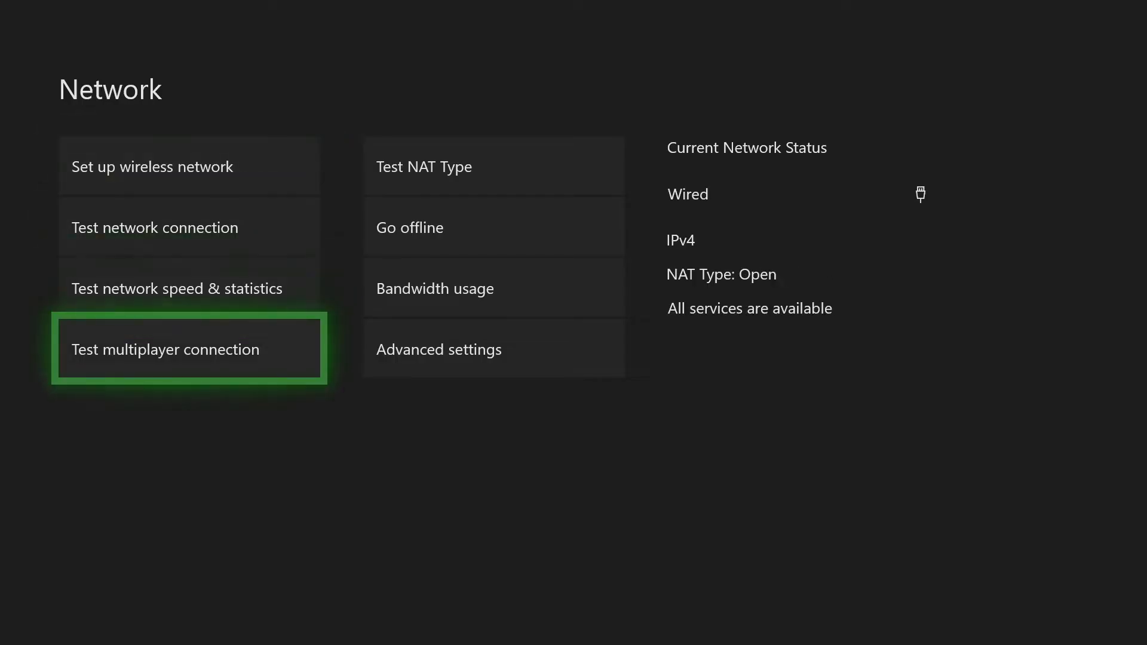
click(439, 348)
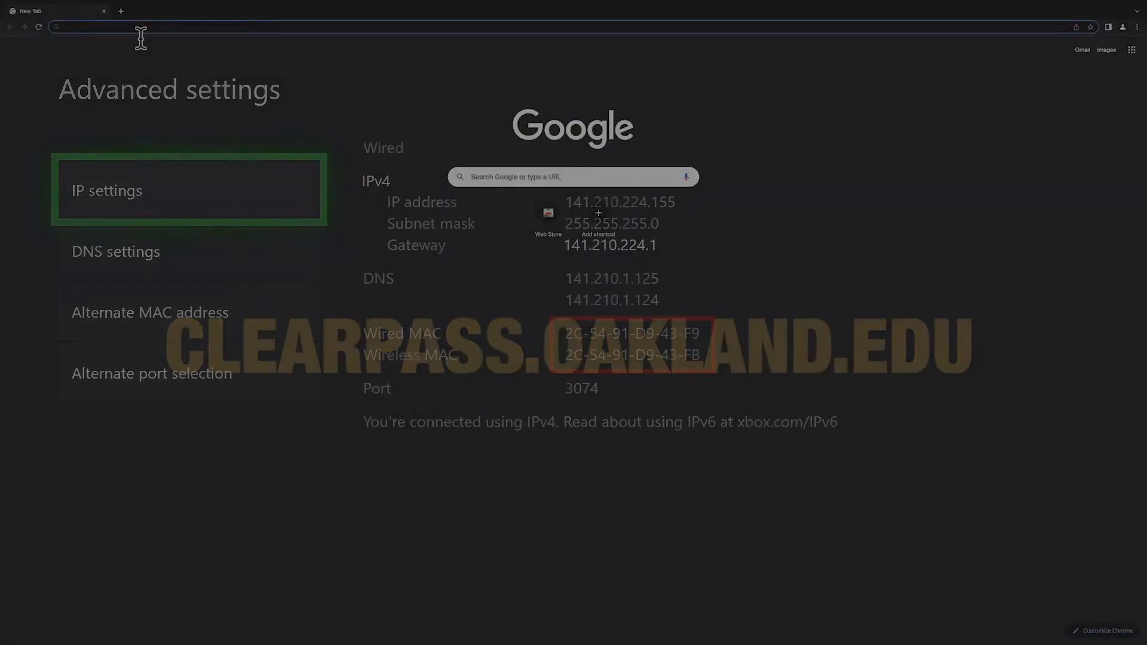
Go to clearpass.oakland.edu and sign in with the 'housing' account to reach the guest manager
text(clearpass.oakland.edu)
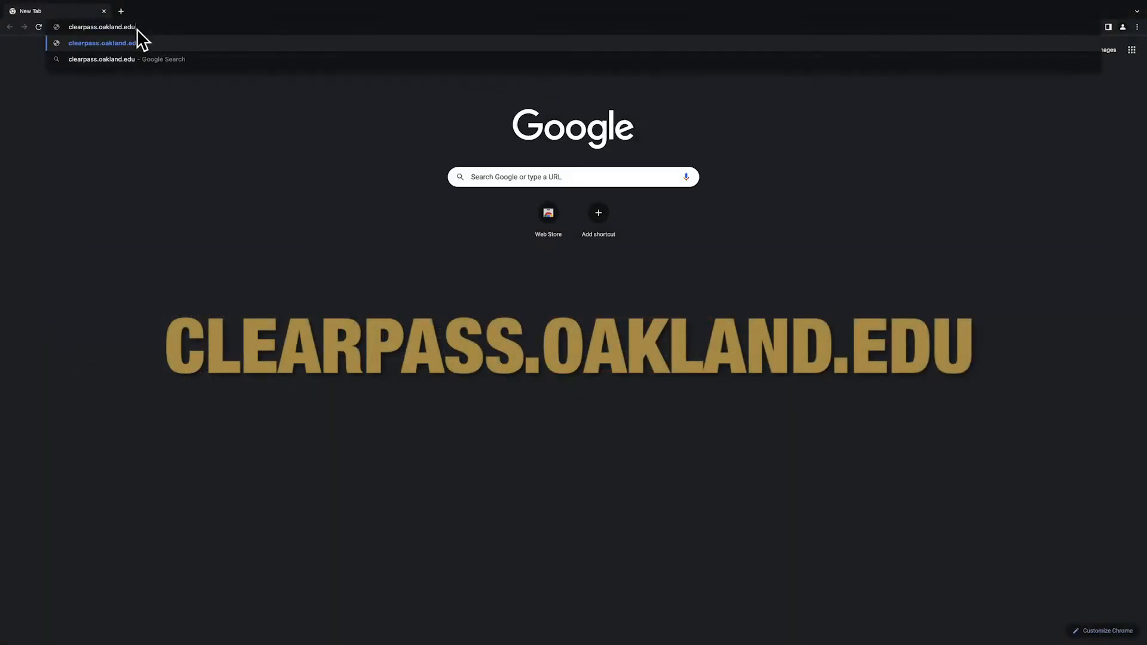
key(Enter)
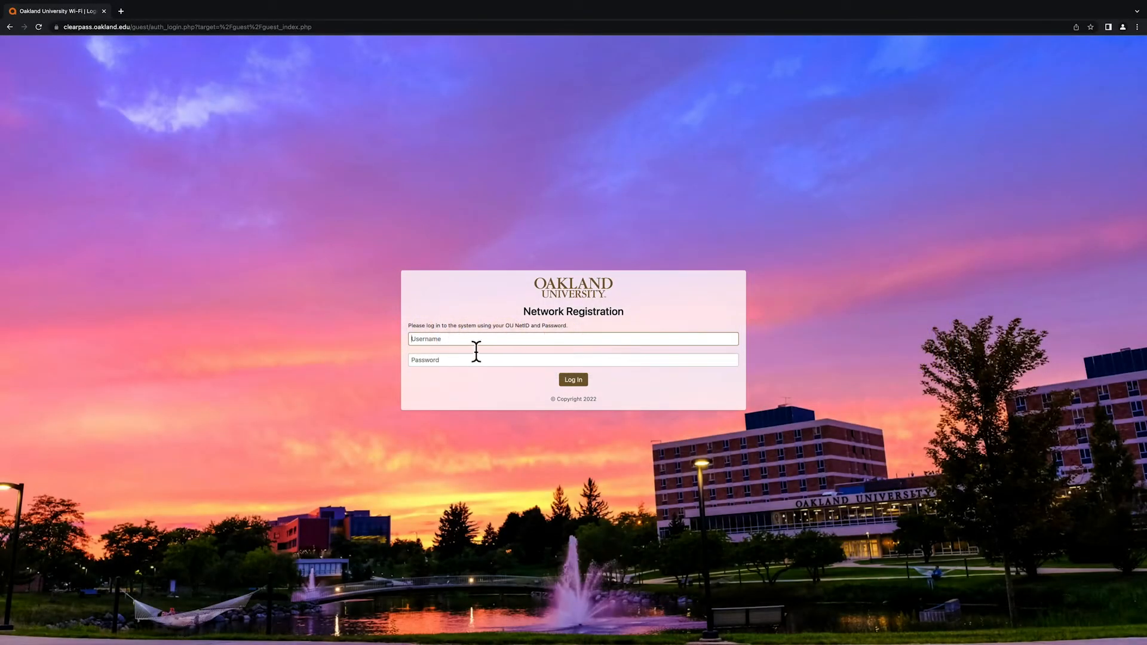
text(housing)
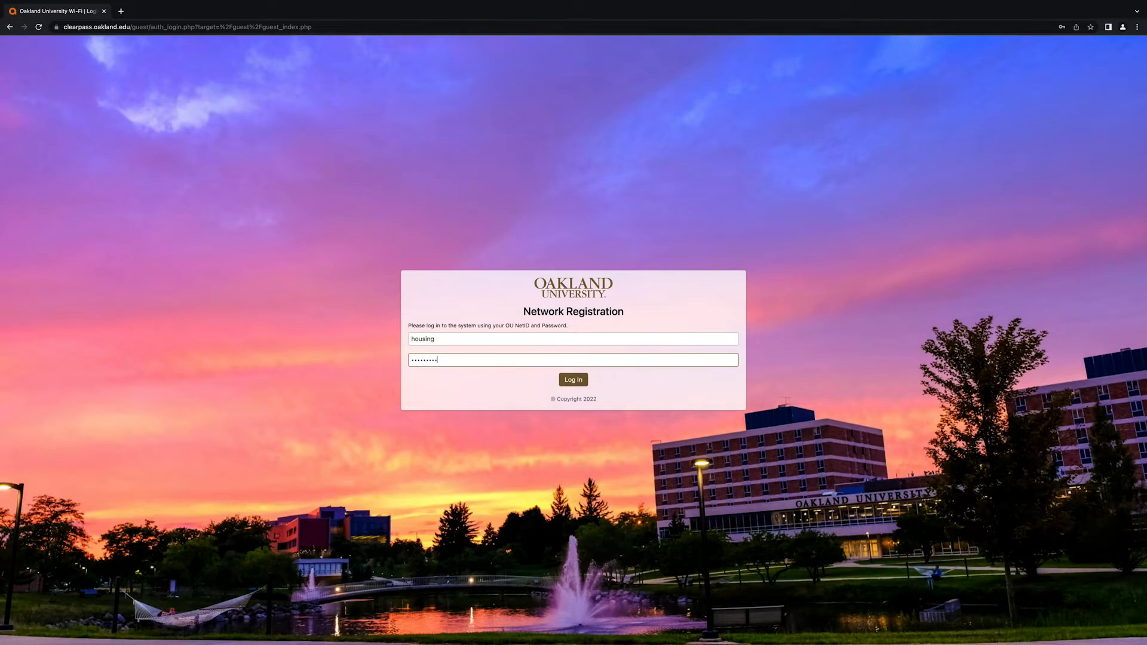
click(573, 380)
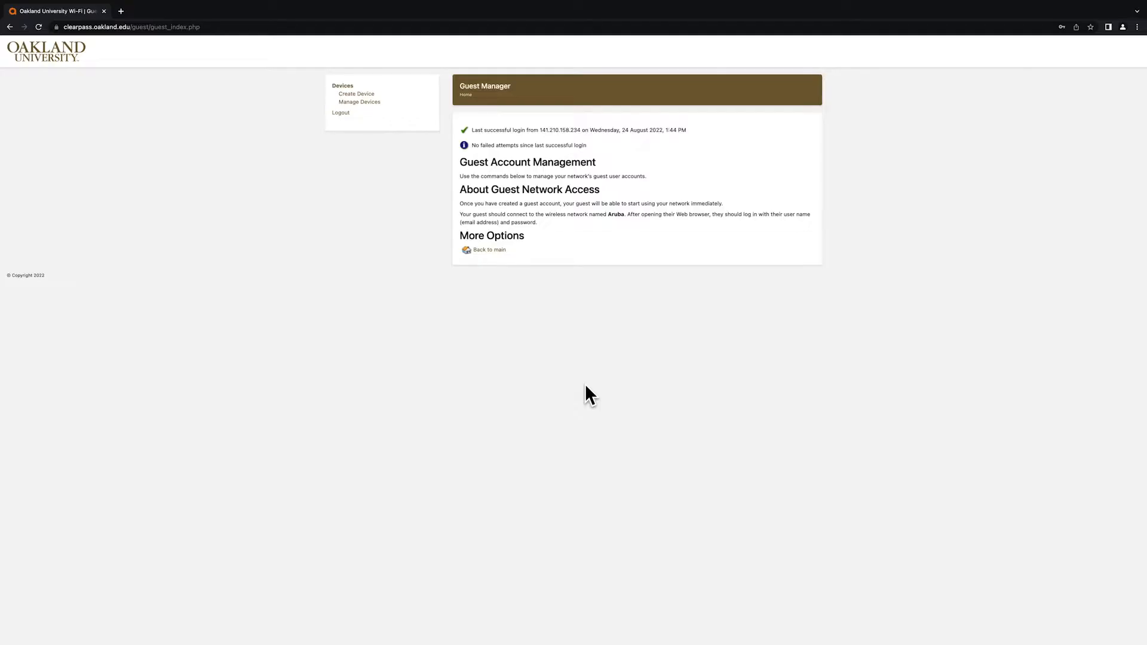
mouse_move(357, 93)
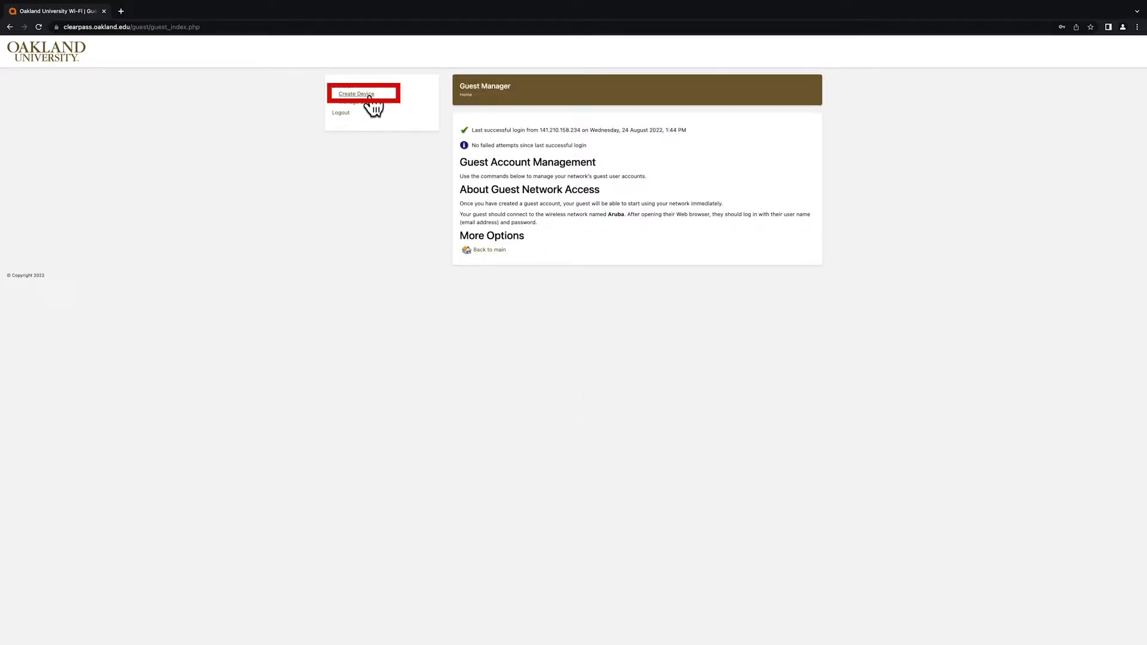
Start a new device registration and enter the MAC address beginning AABBC
click(362, 94)
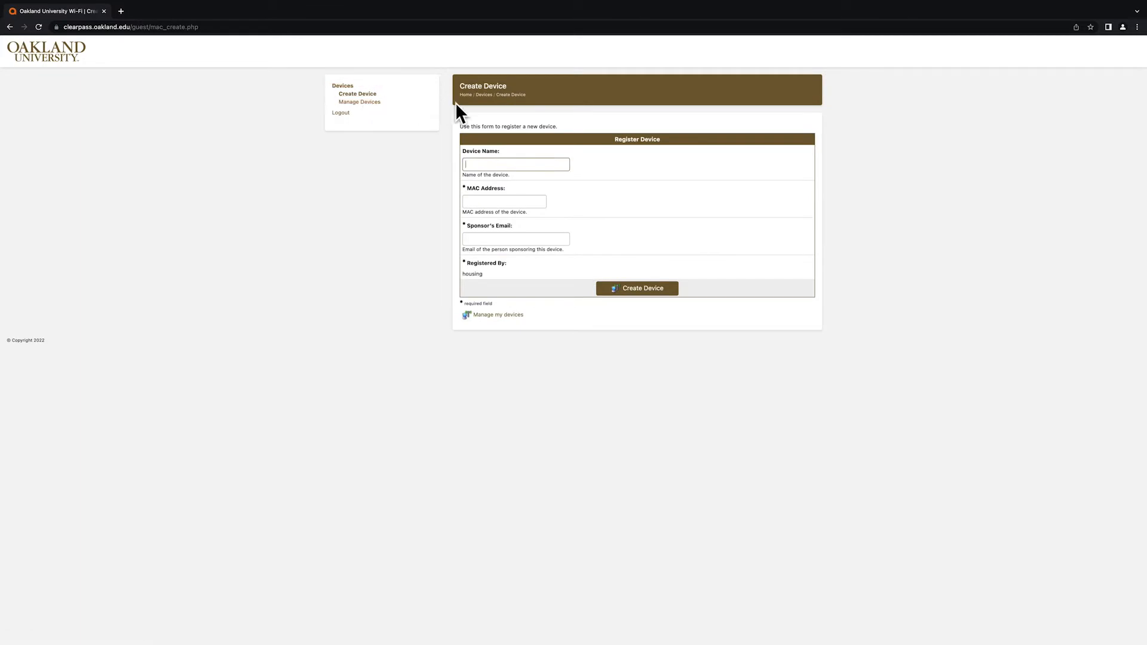
mouse_move(589, 175)
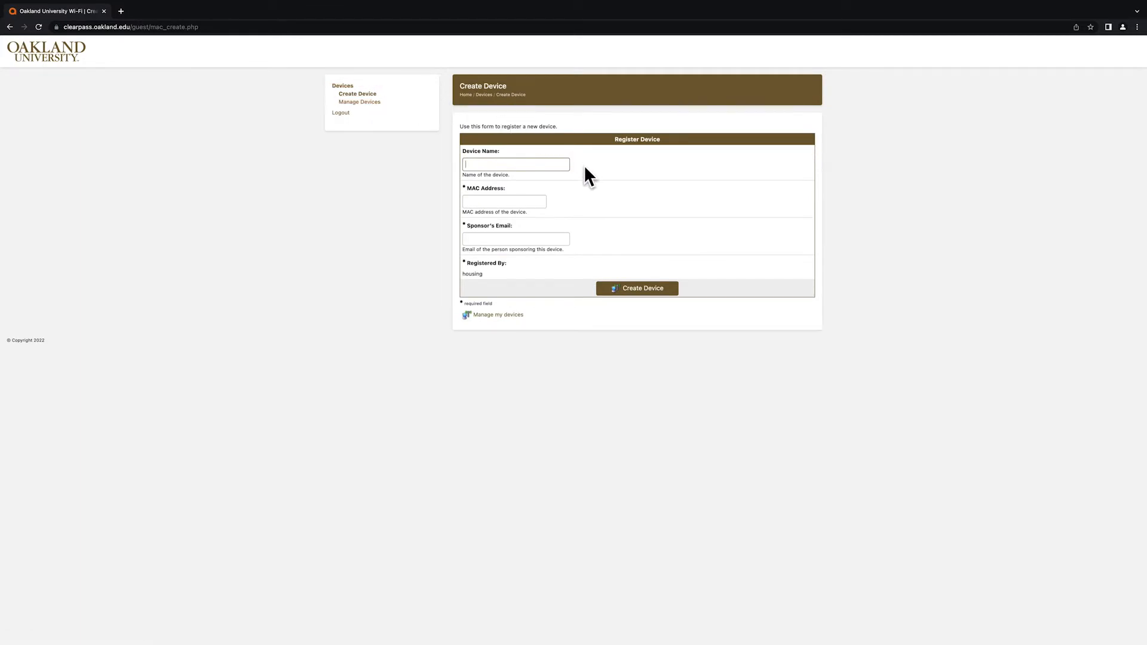
mouse_move(556, 172)
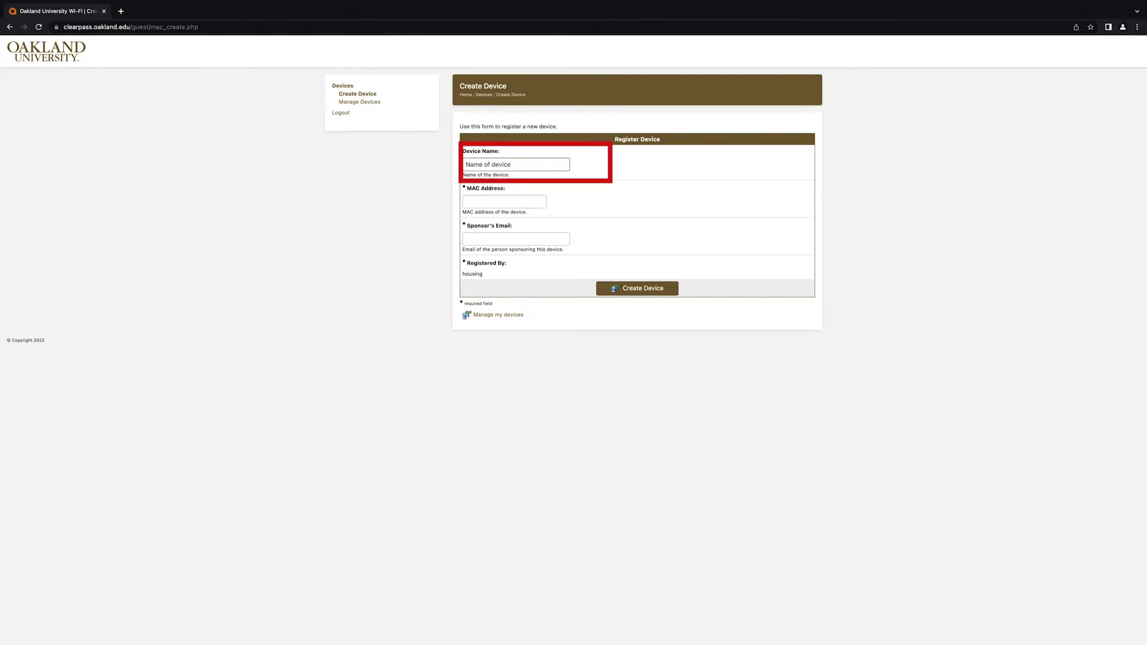
click(504, 200)
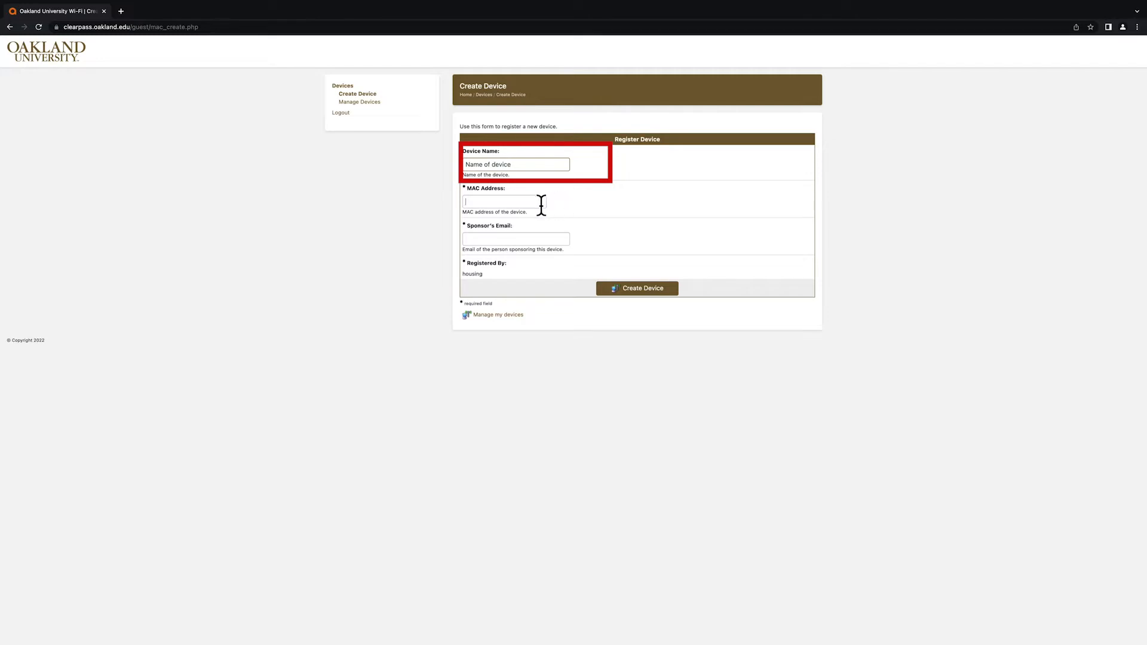
click(505, 200)
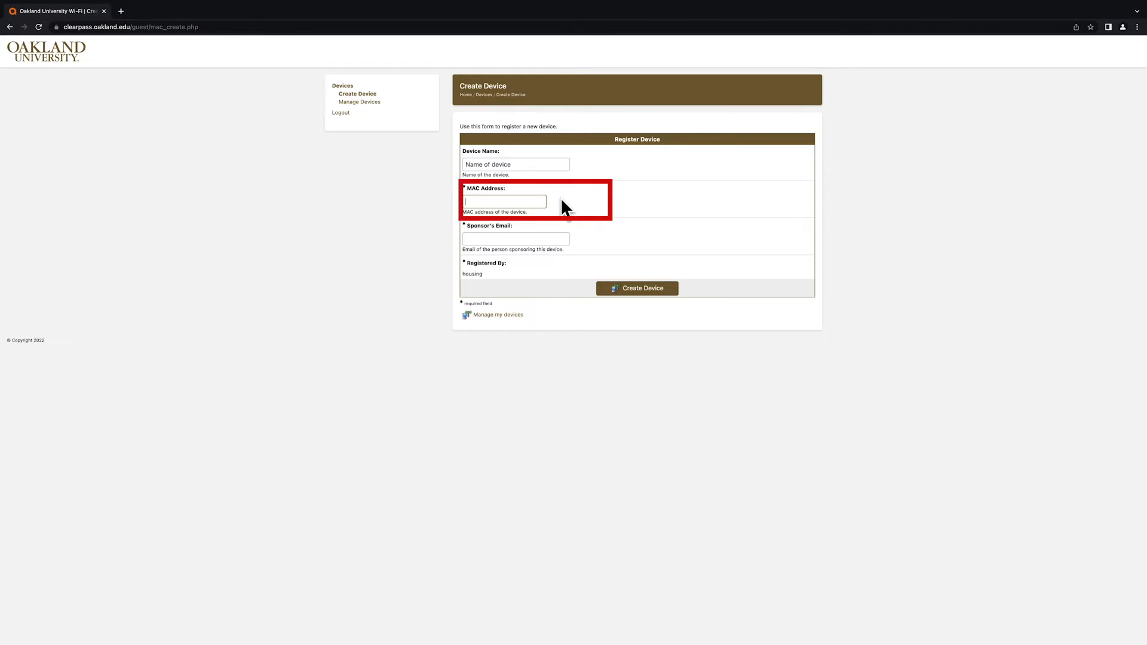
text(AABBCCDDEEFF)
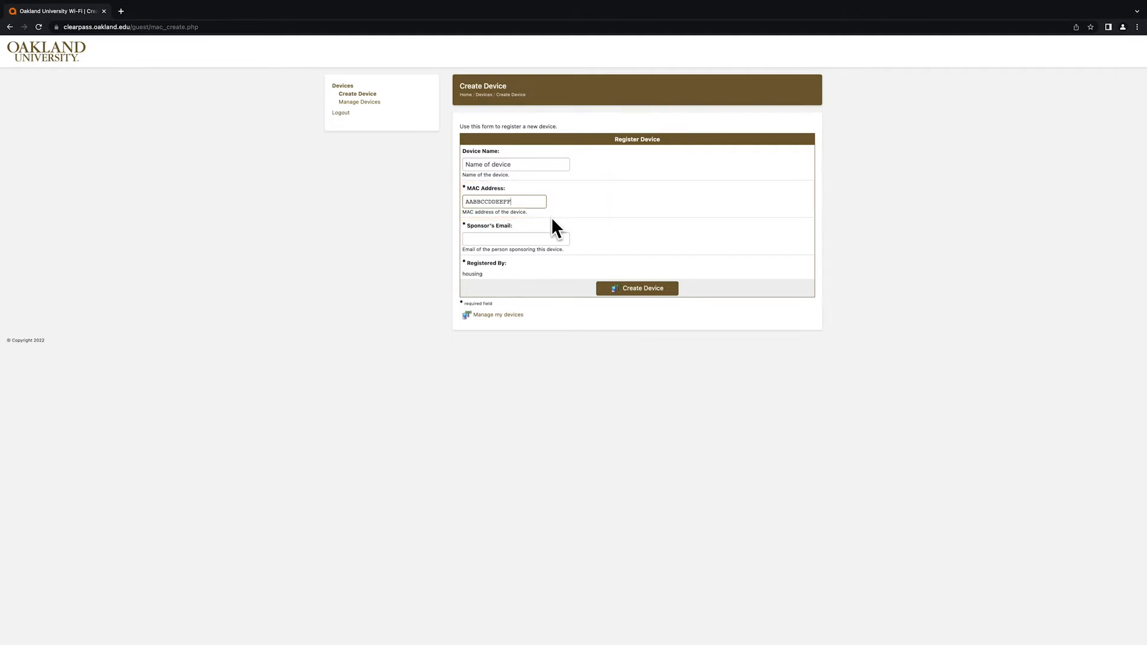
click(515, 237)
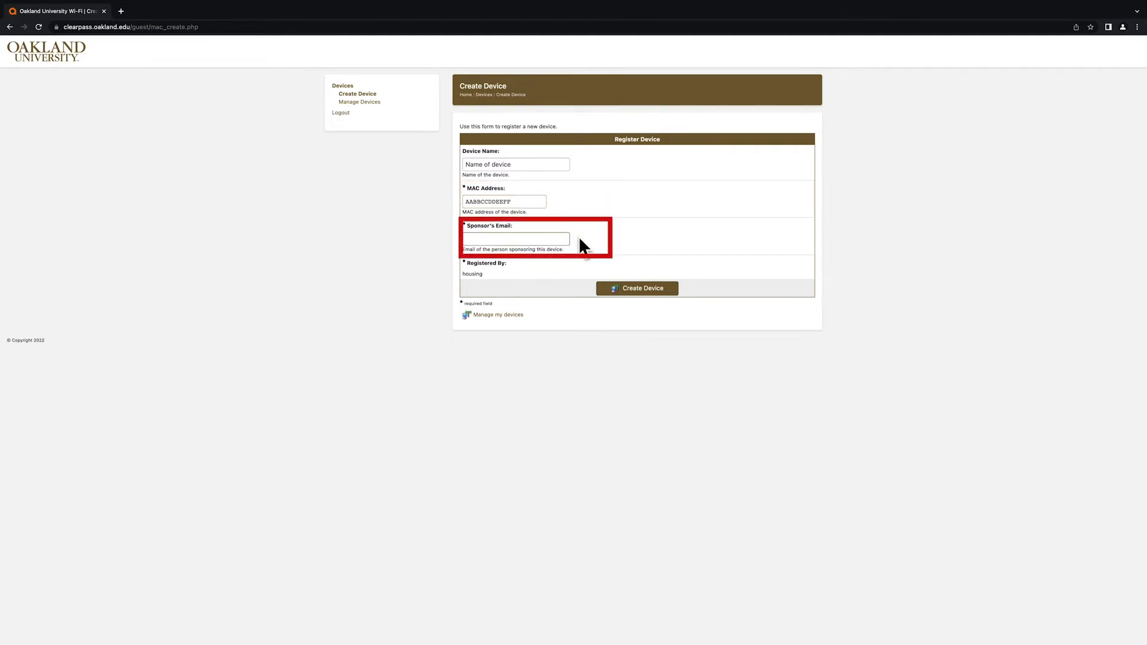
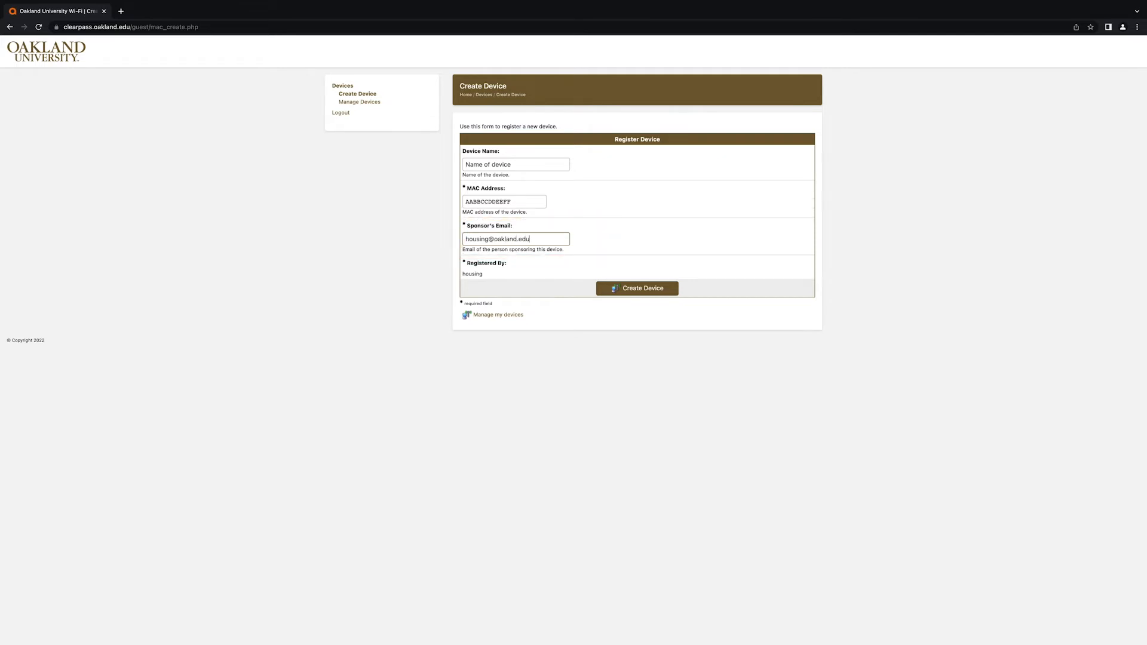
click(636, 288)
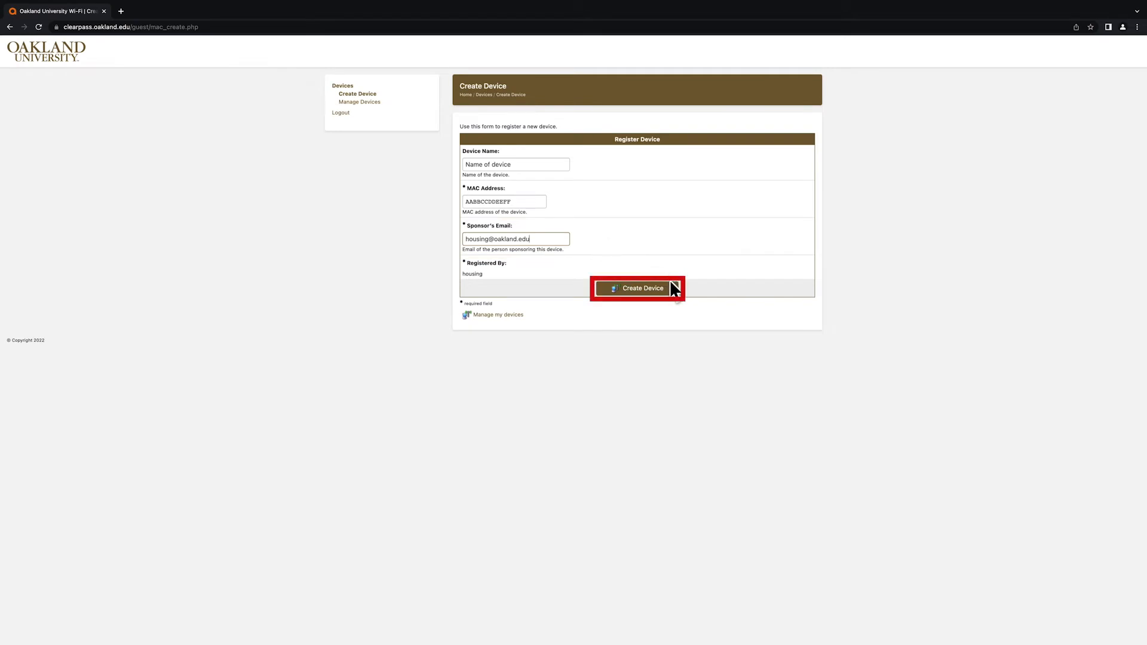
Submit the registration, showing the receipt for active device AA-BB-CC-DD-EE-FF
click(635, 288)
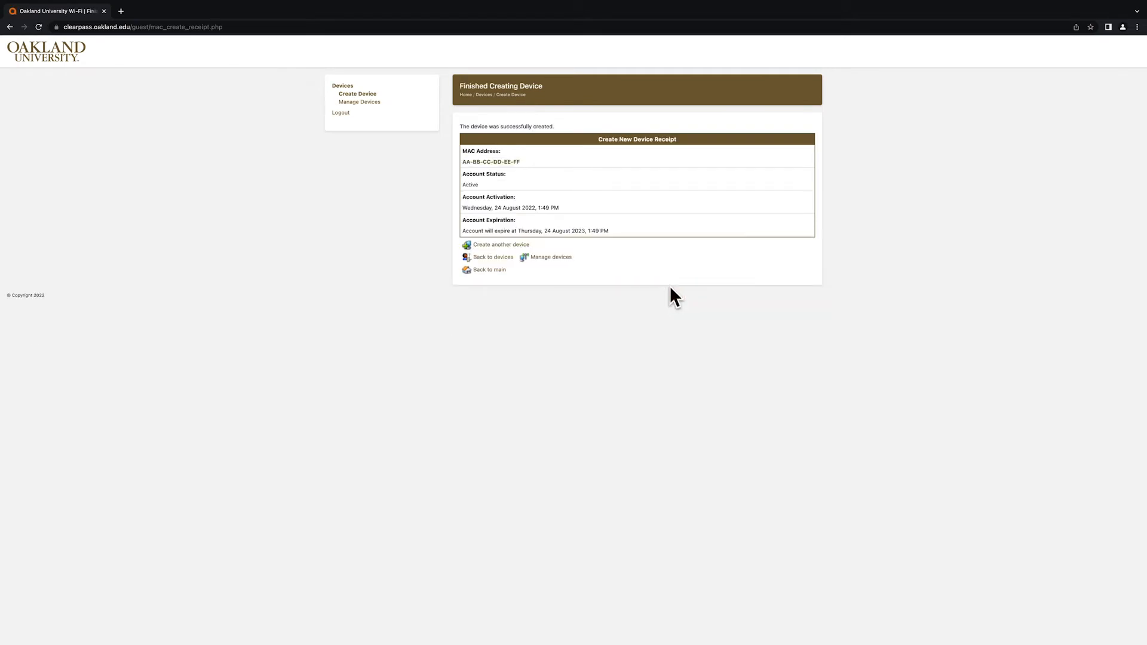
mouse_move(603, 206)
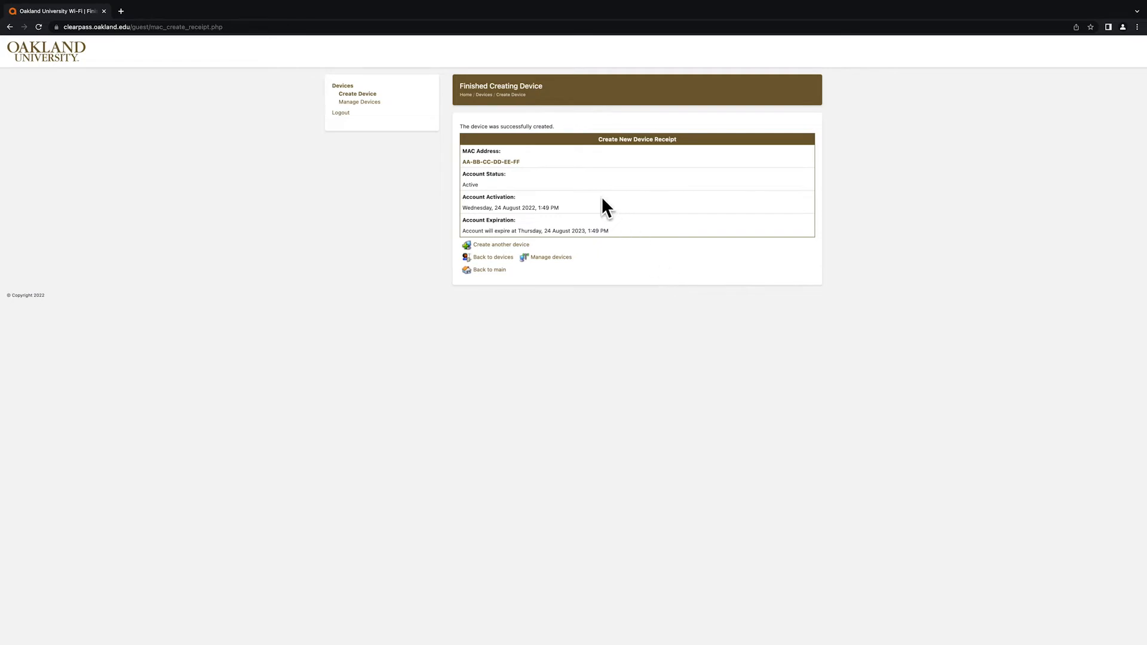
mouse_move(505, 143)
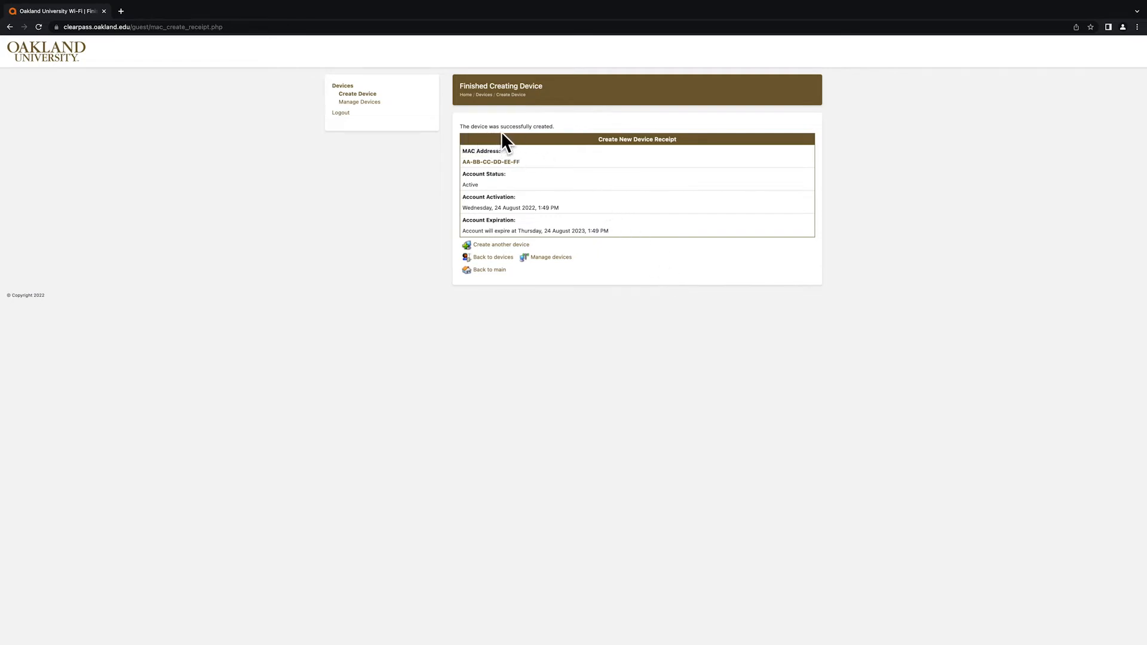
mouse_move(671, 190)
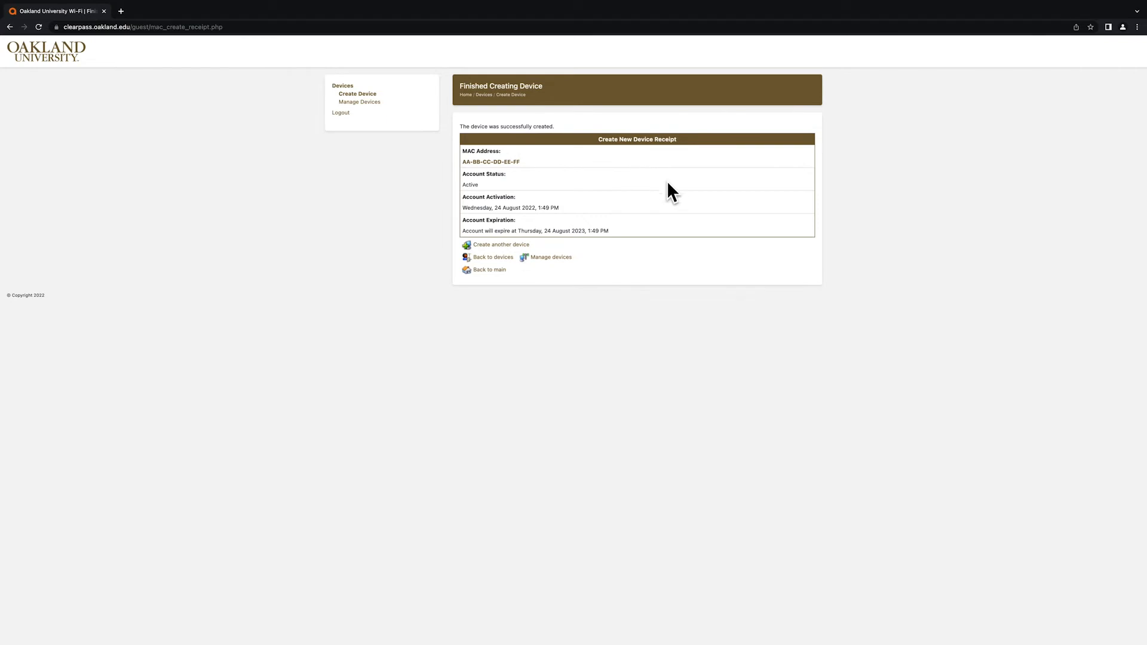
mouse_move(673, 196)
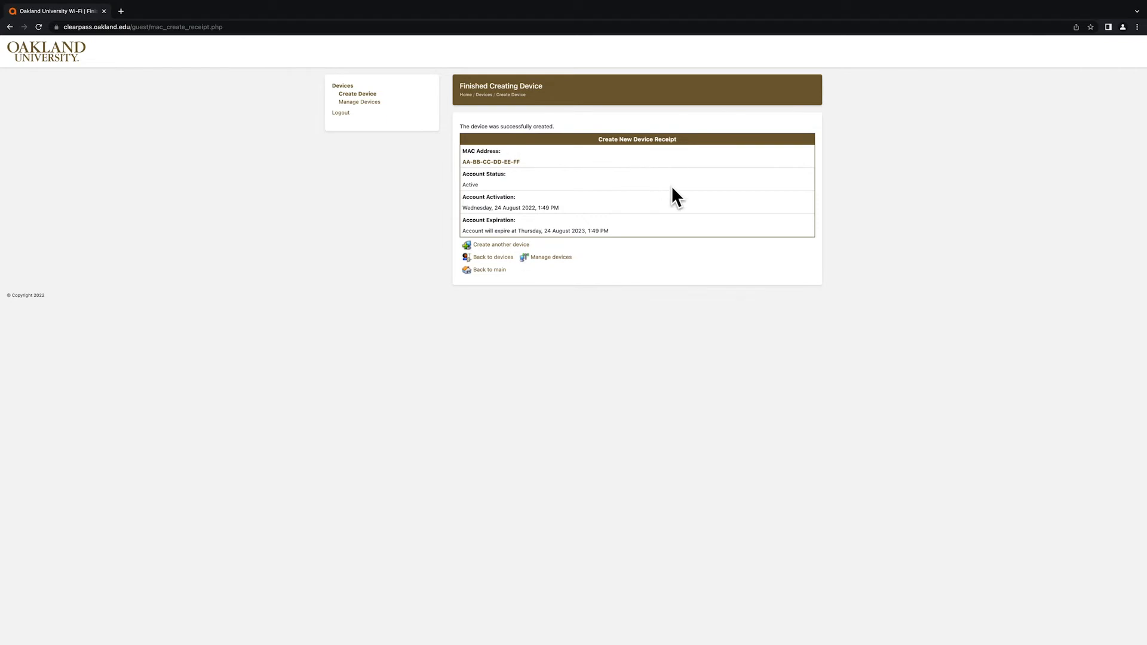